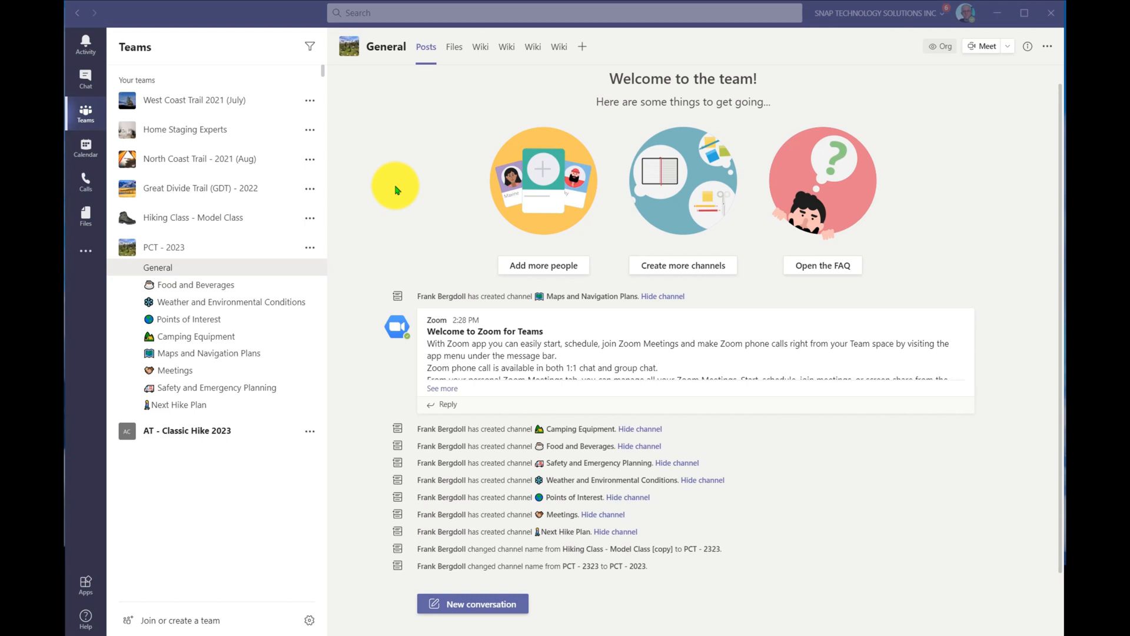
mouse_move(415, 149)
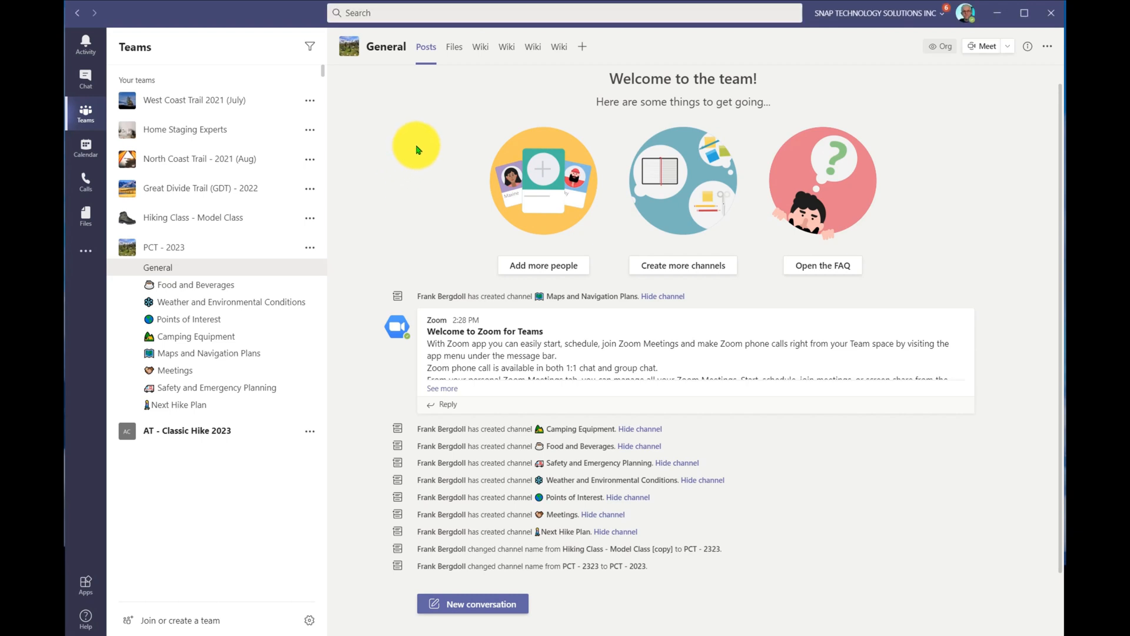
Show the slash command list (/activity, /available, /away) in the Teams search box.
key(ctrl+/)
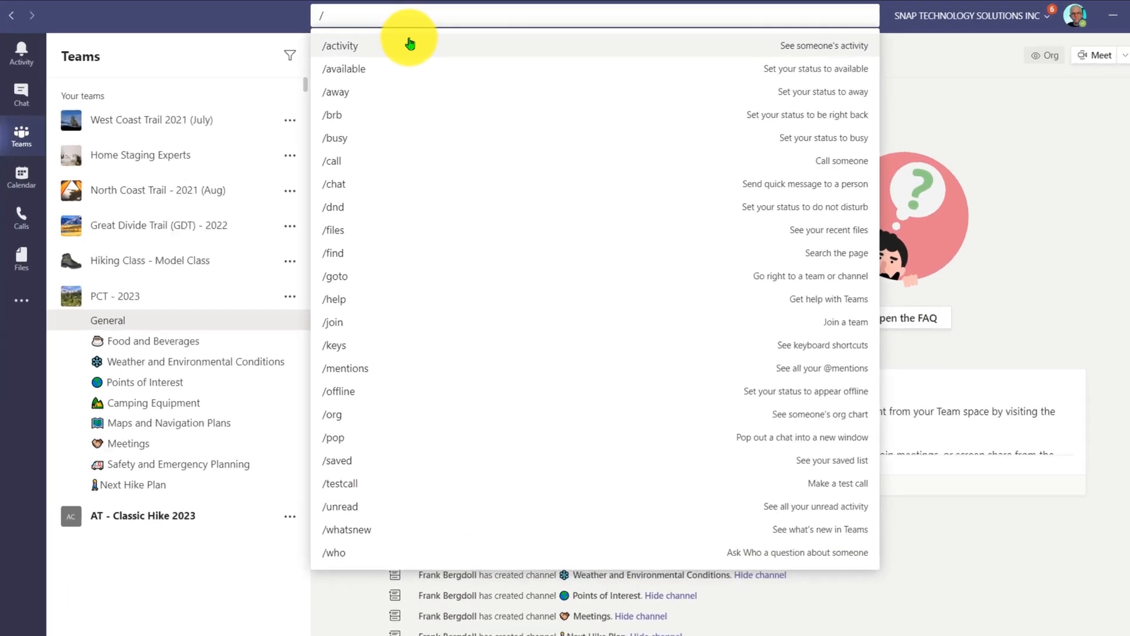
Run /whatsnew to load the What's new in Microsoft Teams help page.
text(whatsnew)
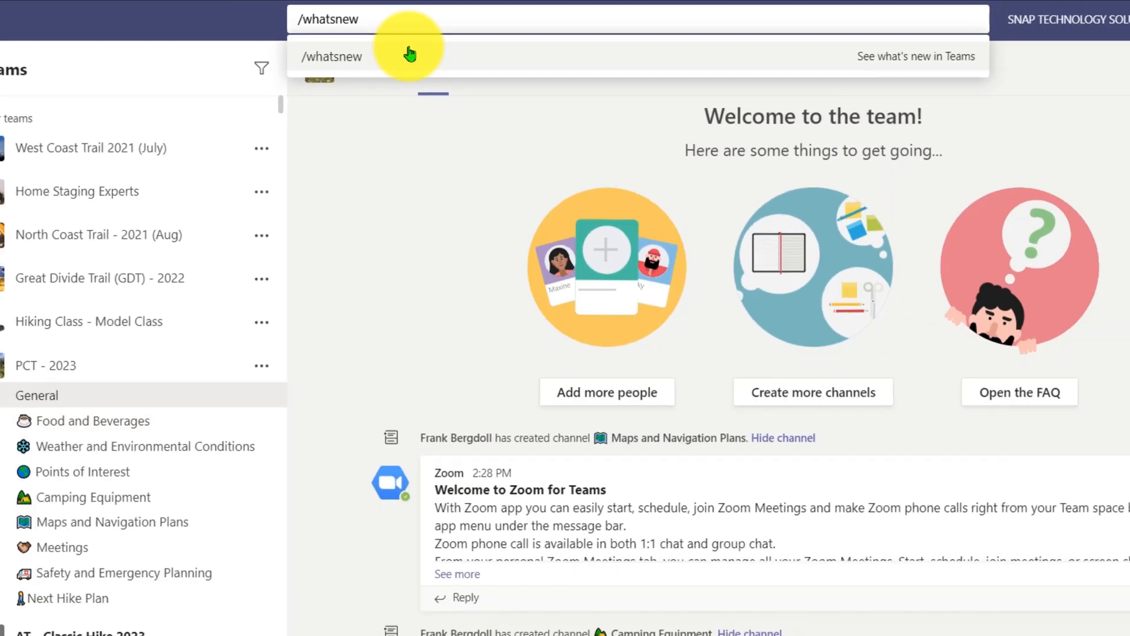
click(332, 56)
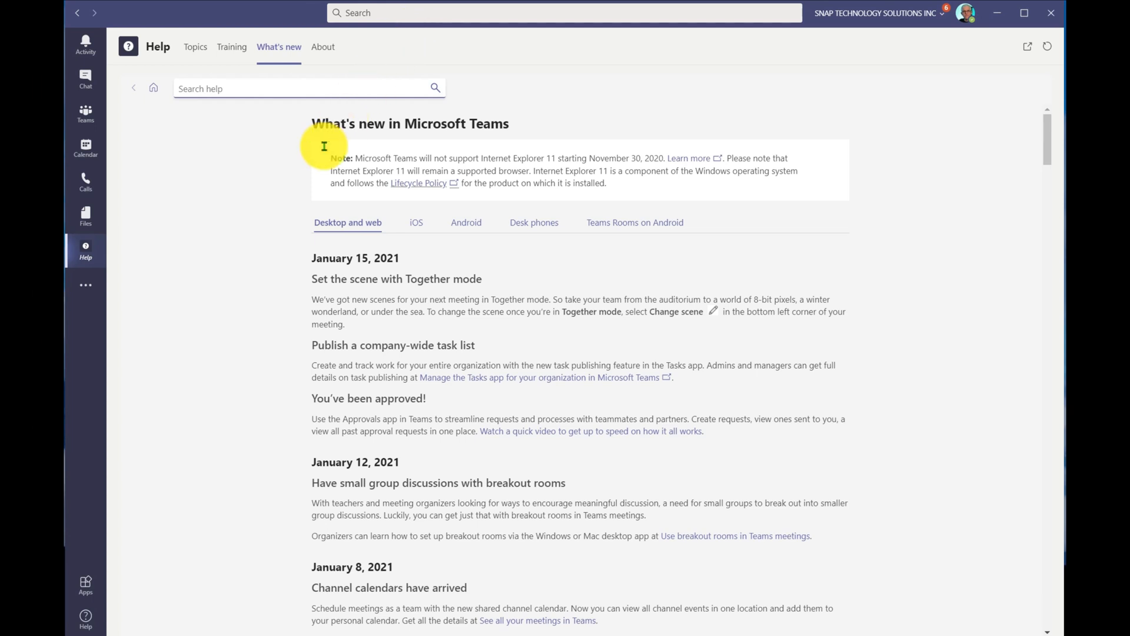
scroll(down, 3)
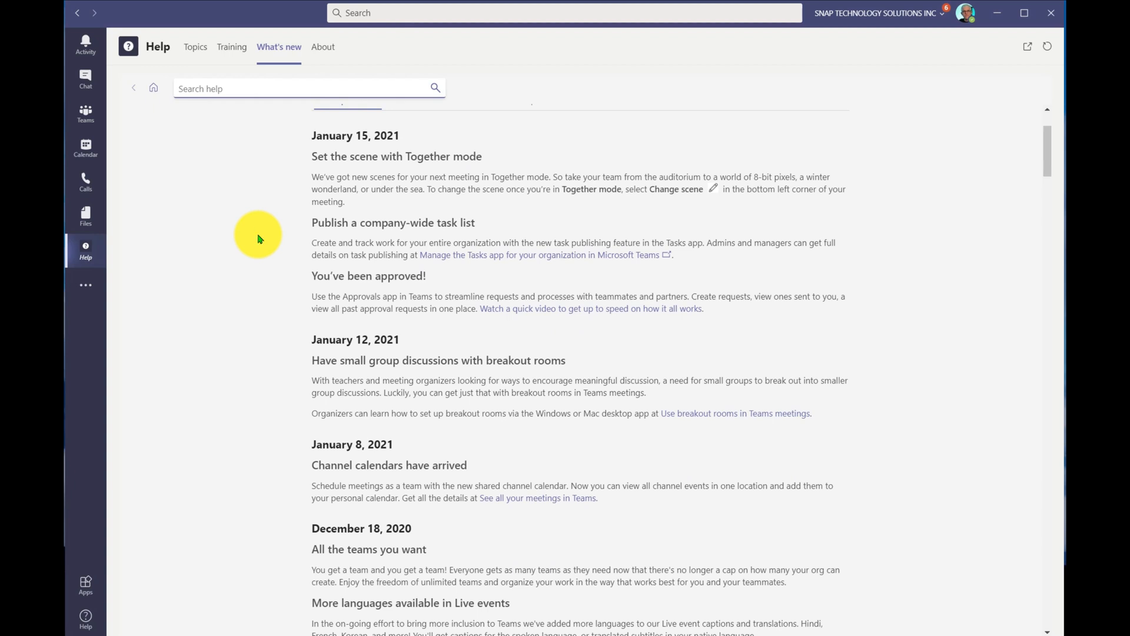
mouse_move(455, 279)
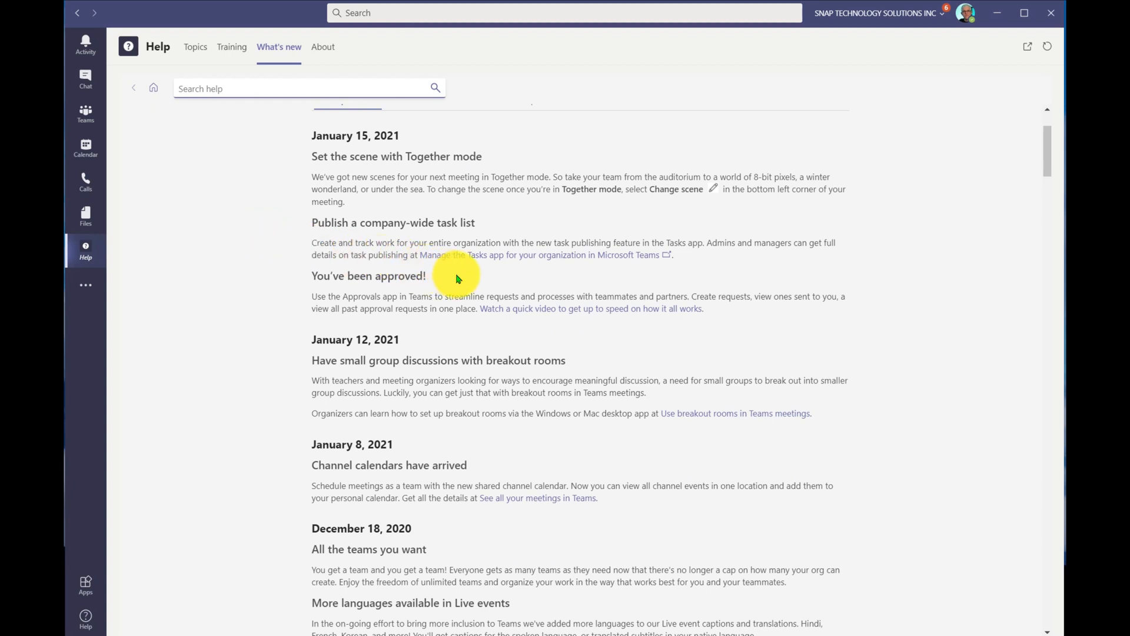
scroll(down, 3)
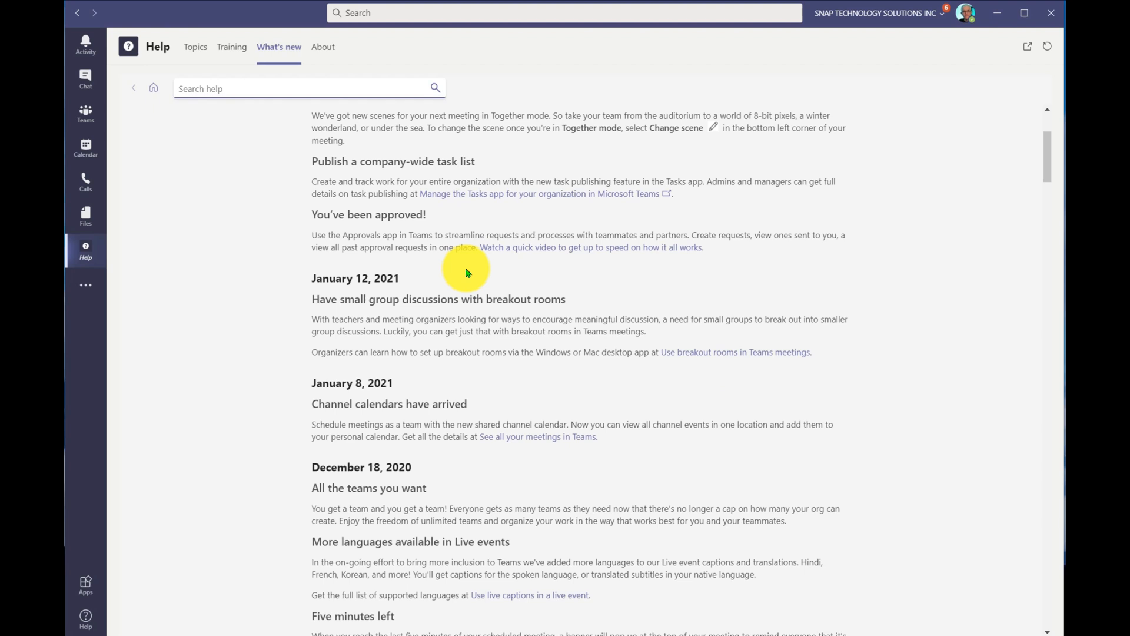
scroll(up, 3)
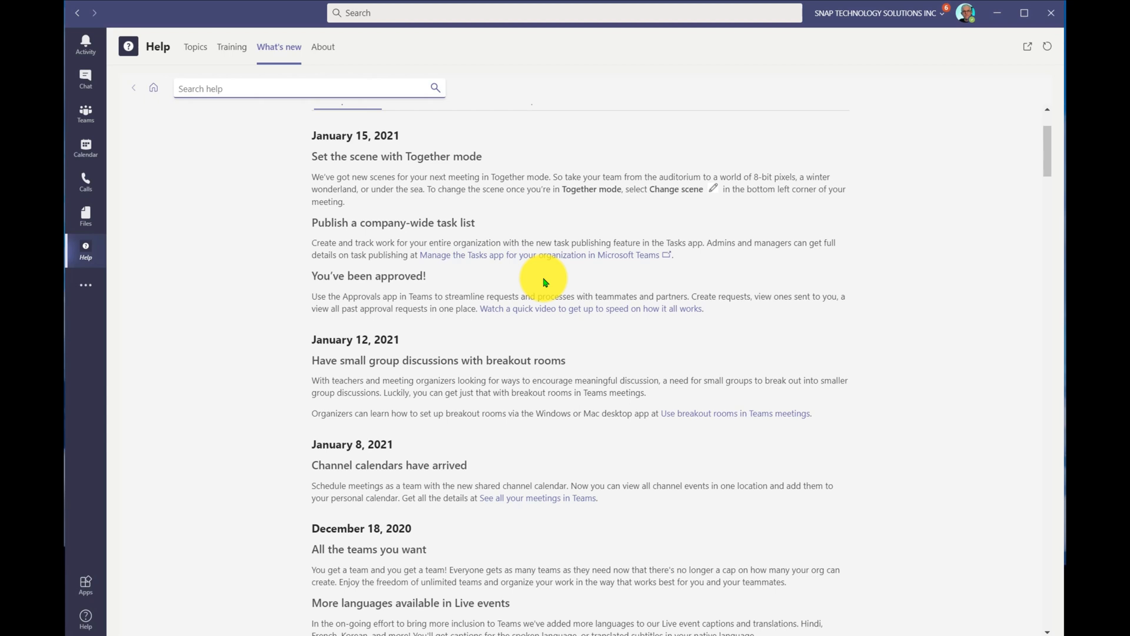
mouse_move(708, 279)
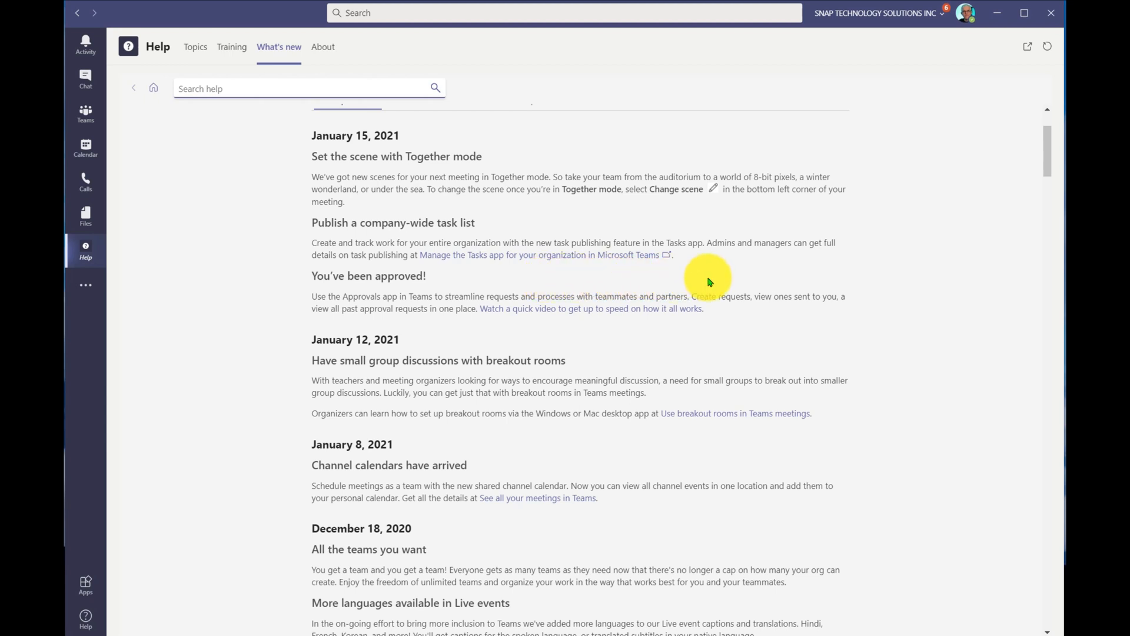
mouse_move(707, 278)
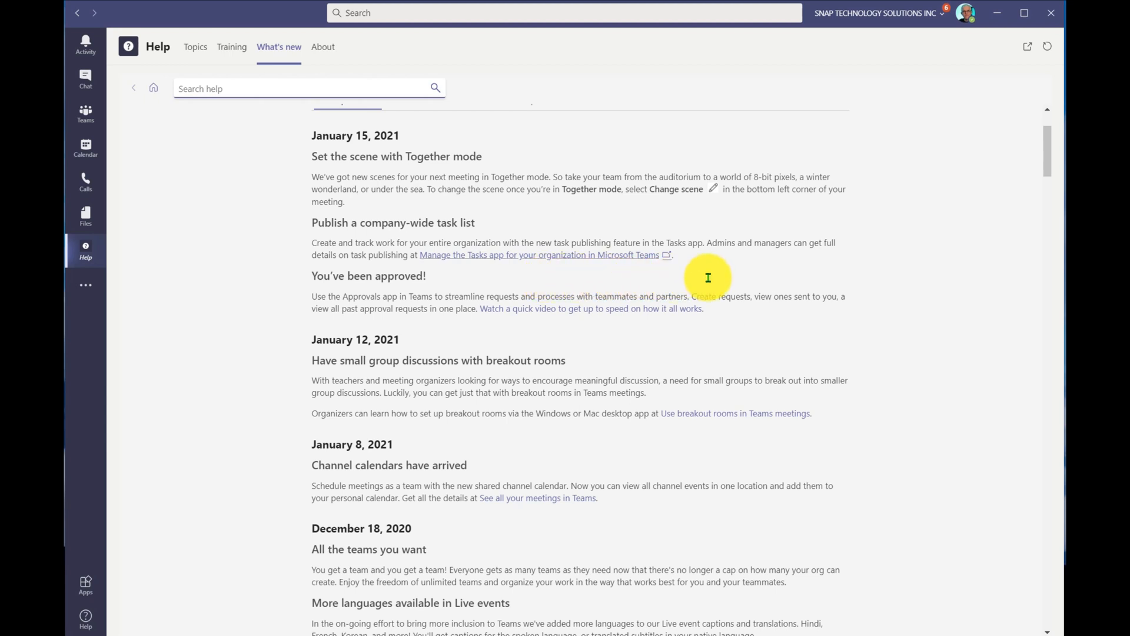
mouse_move(707, 281)
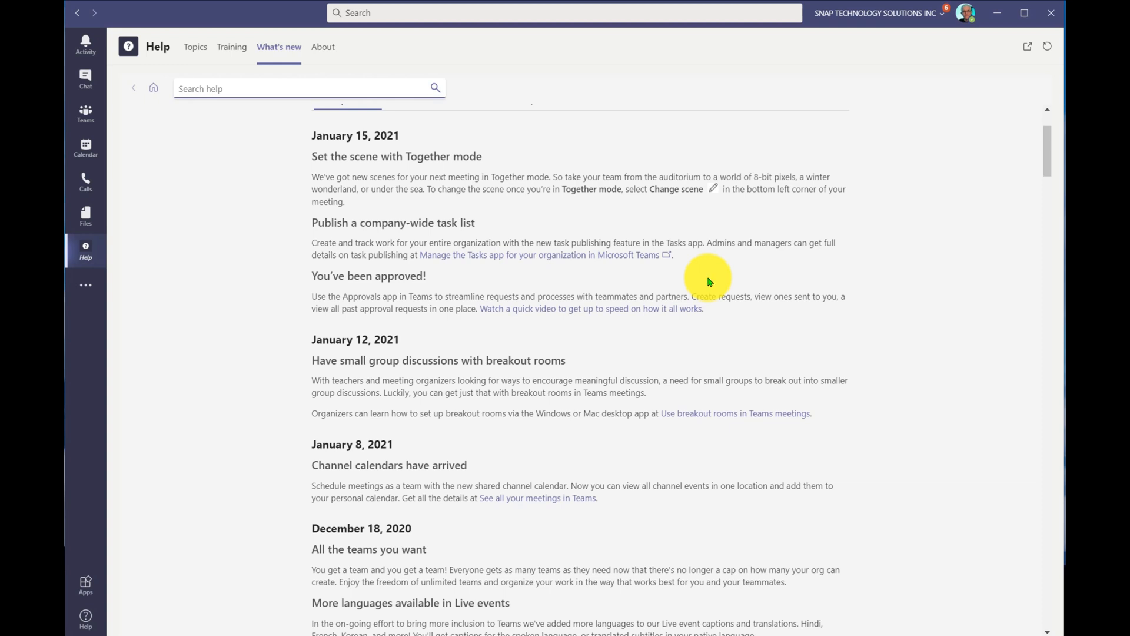
mouse_move(544, 217)
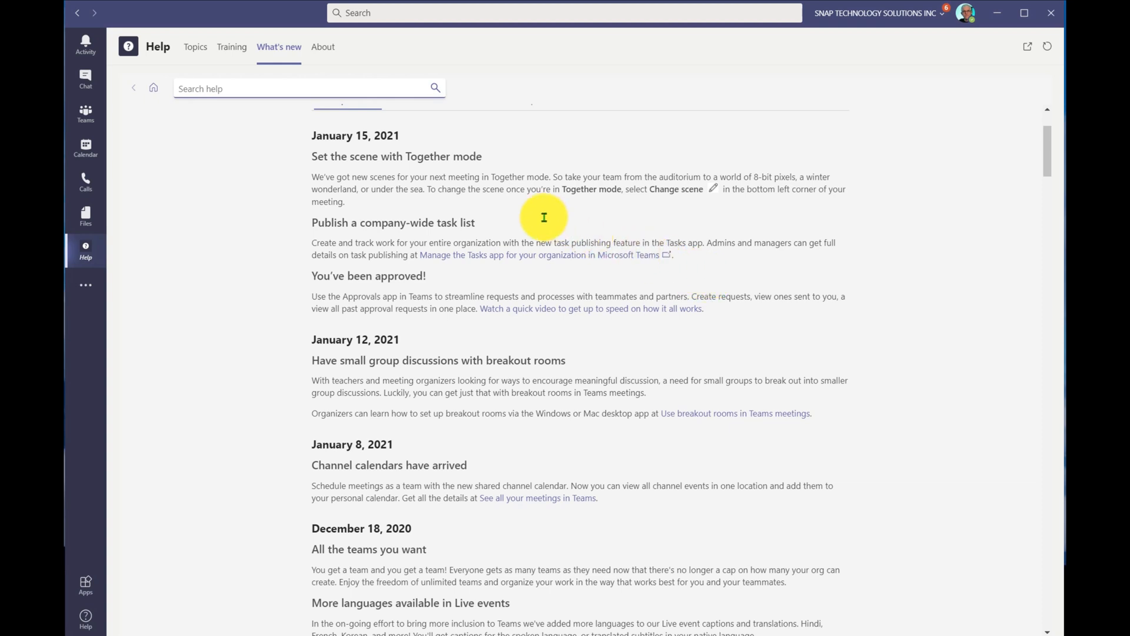
mouse_move(515, 210)
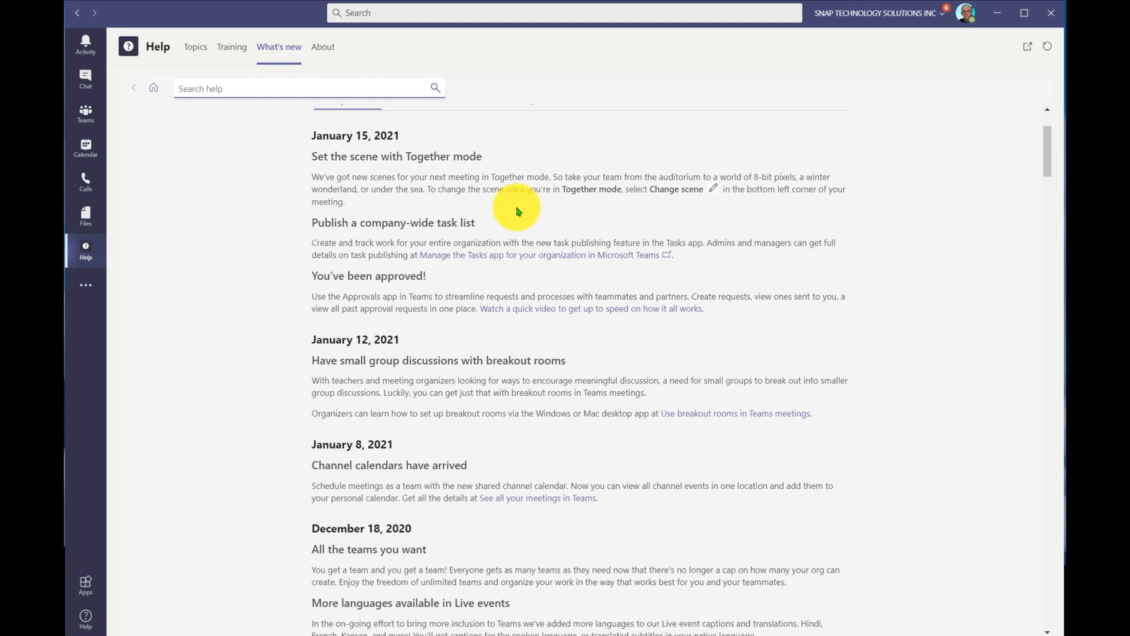
click(964, 12)
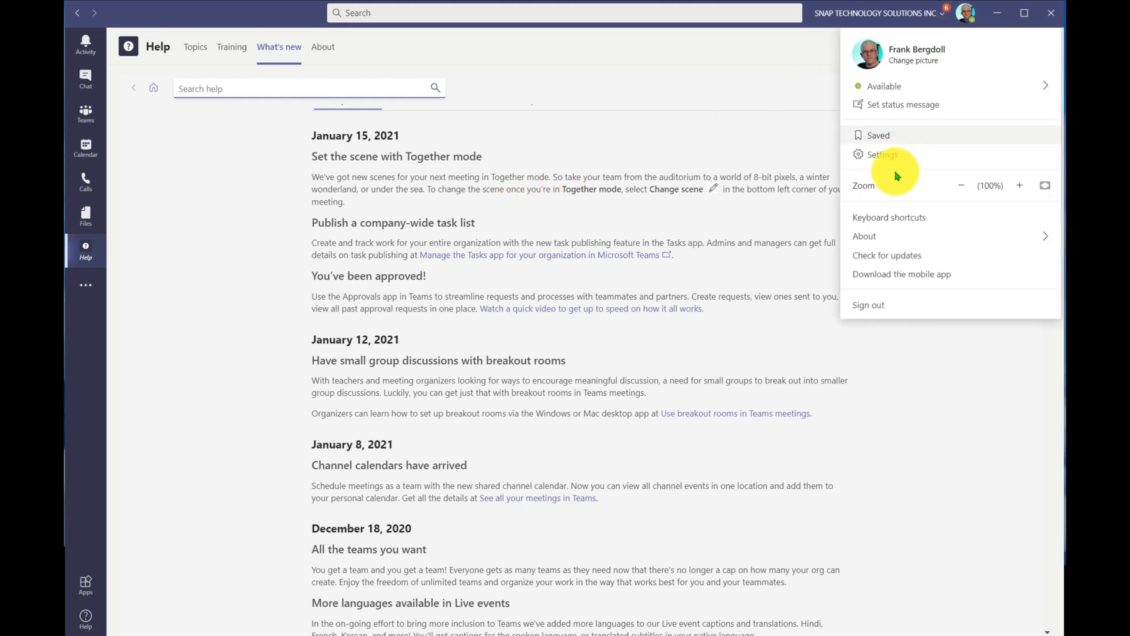
click(863, 235)
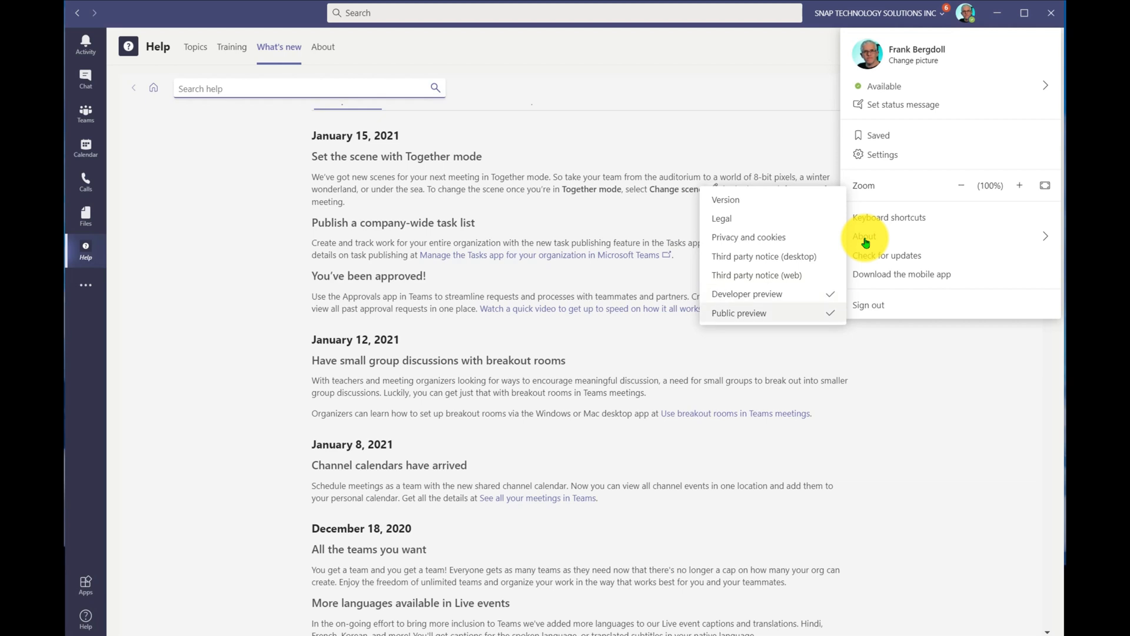
mouse_move(766, 333)
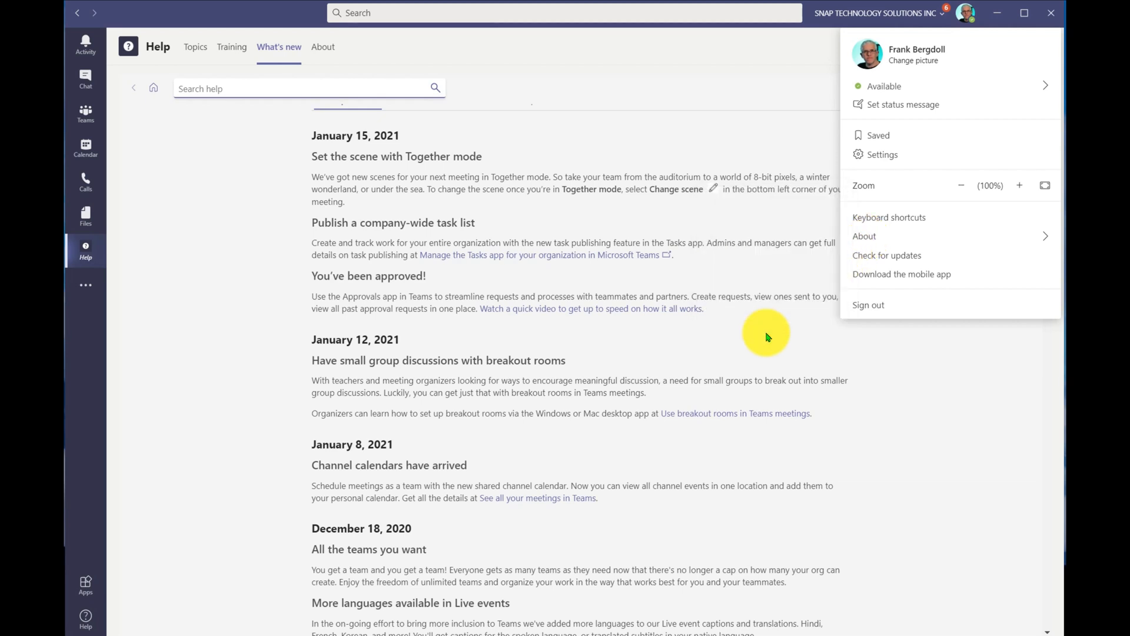
click(519, 227)
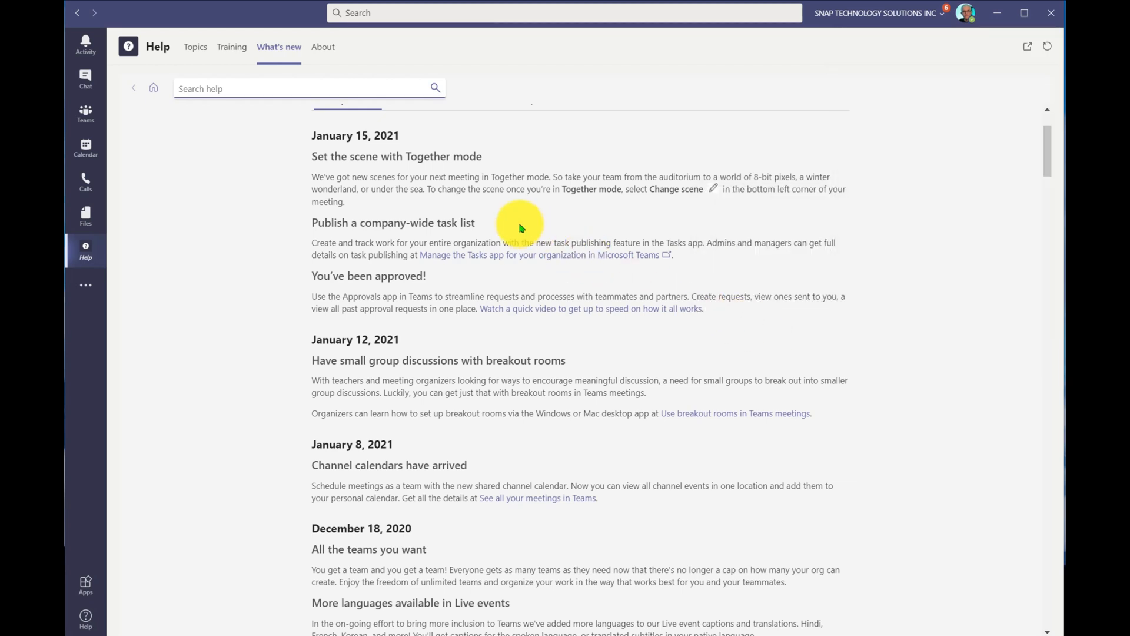